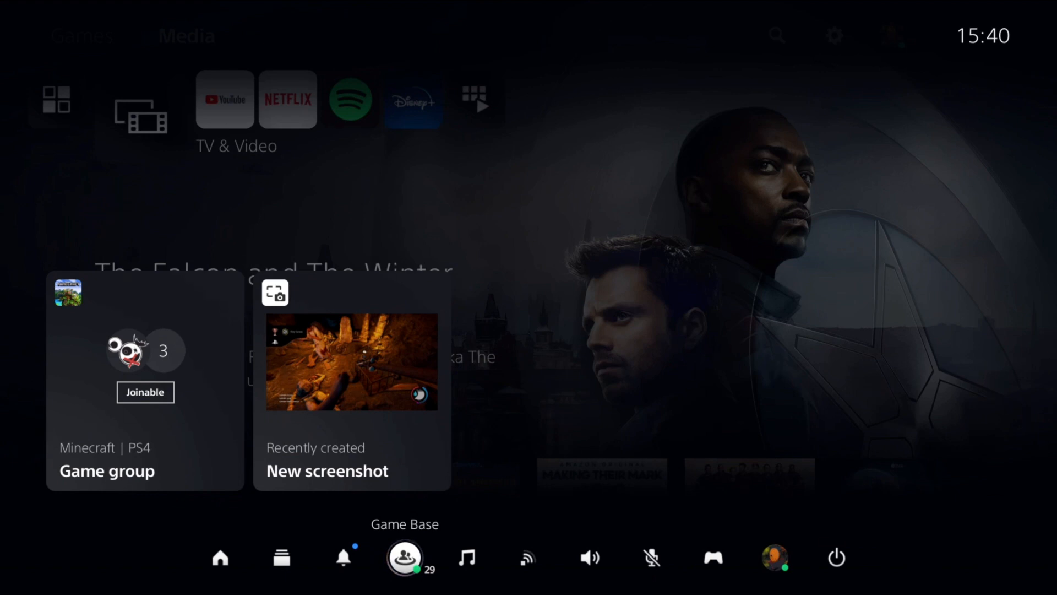
- Bring up the friend's Player Profile from Game Base with chat and messaging options
{"action": "left_click", "coordinate": [404, 557]}
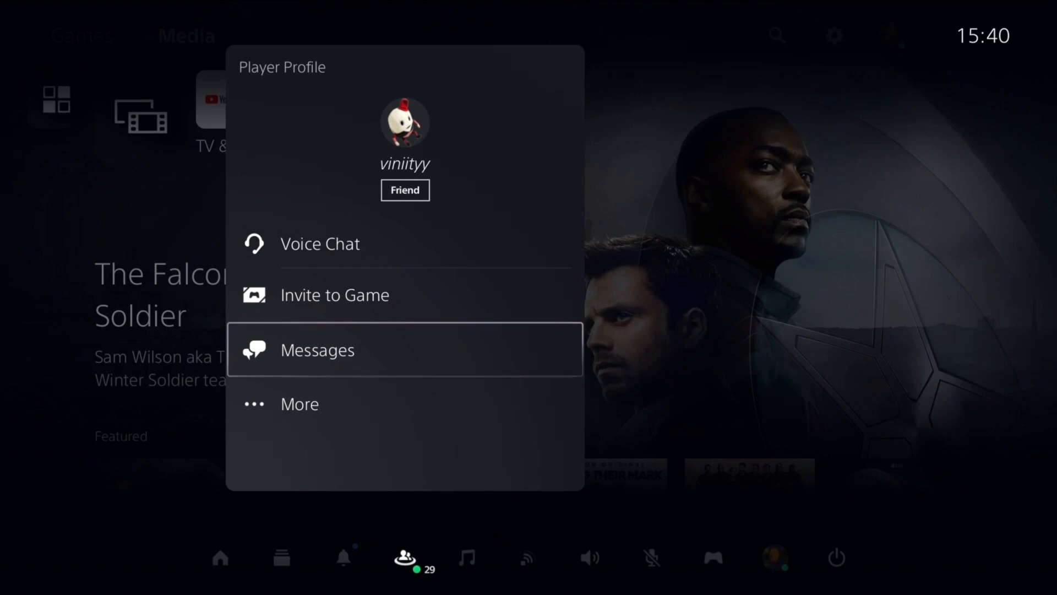
{"action": "key", "text": "Escape"}
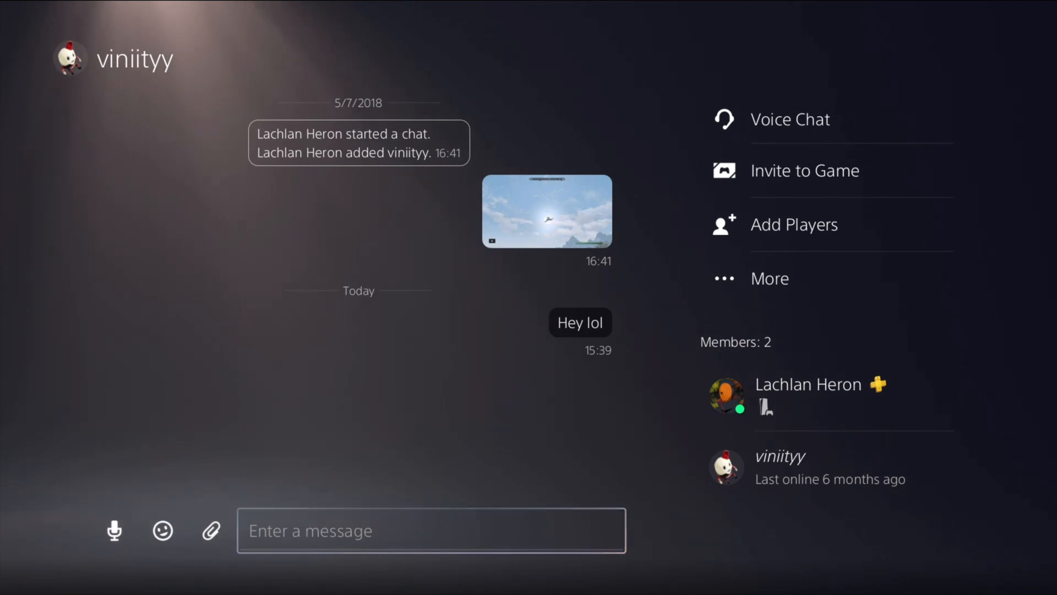
{"action": "left_click", "coordinate": [430, 530]}
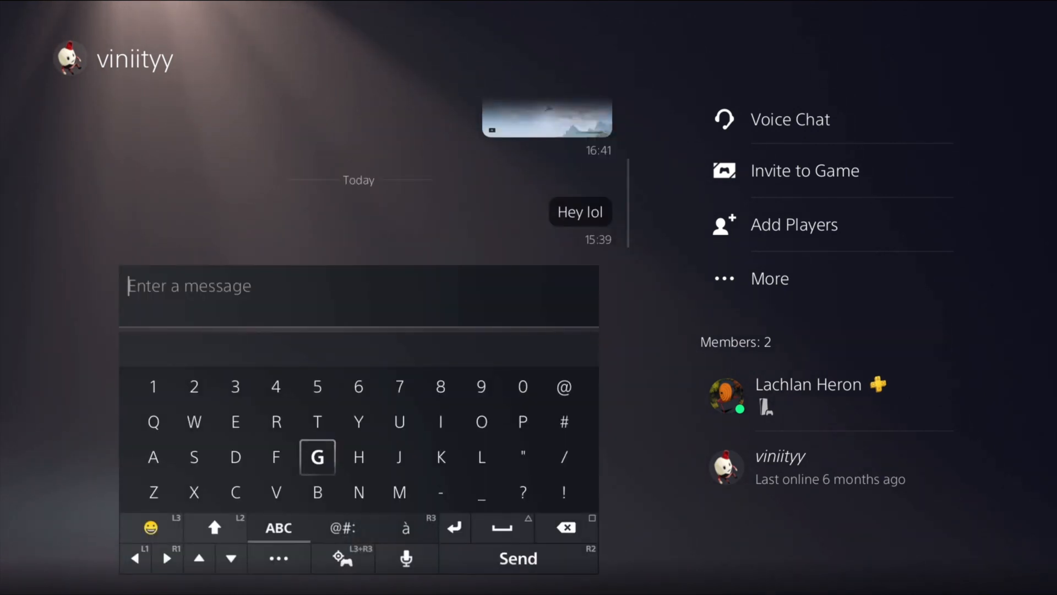
{"action": "type", "text": "Google.com"}
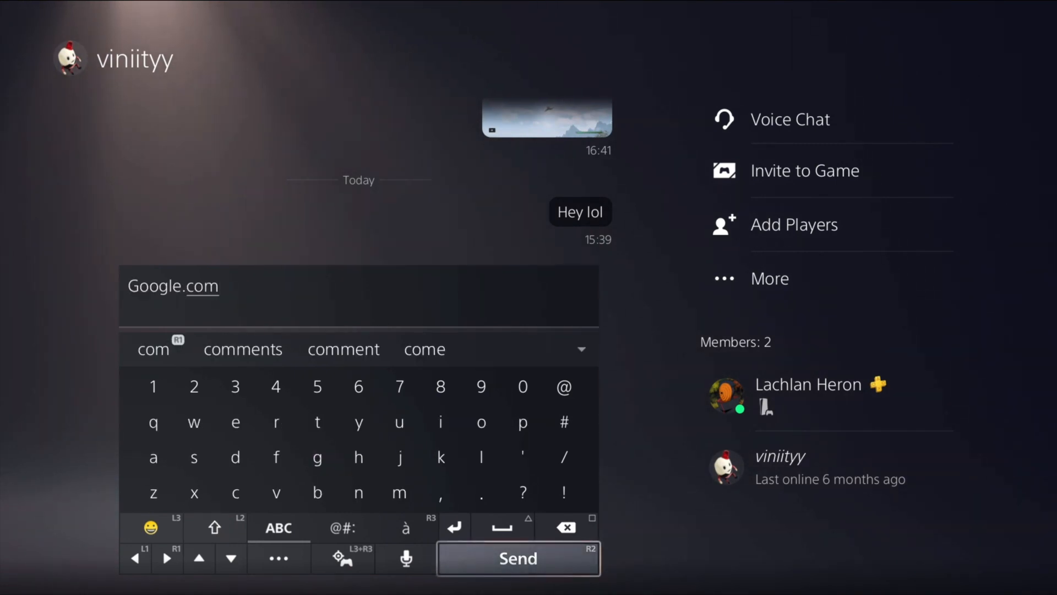
{"action": "left_click", "coordinate": [517, 558]}
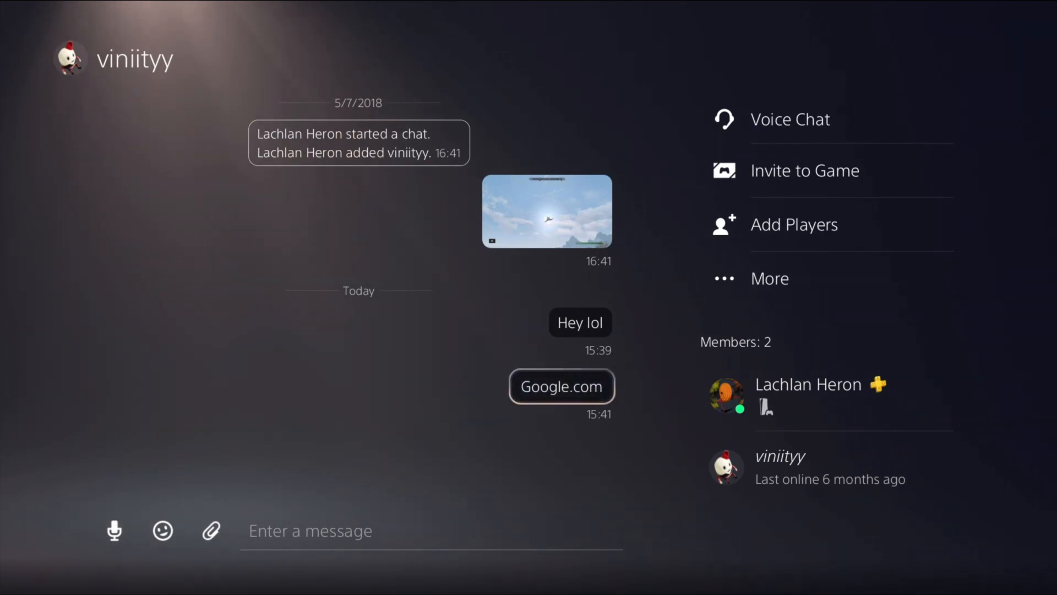
- Launch the hidden web browser on the Google homepage via the sent Google.com link
{"action": "left_click", "coordinate": [561, 387]}
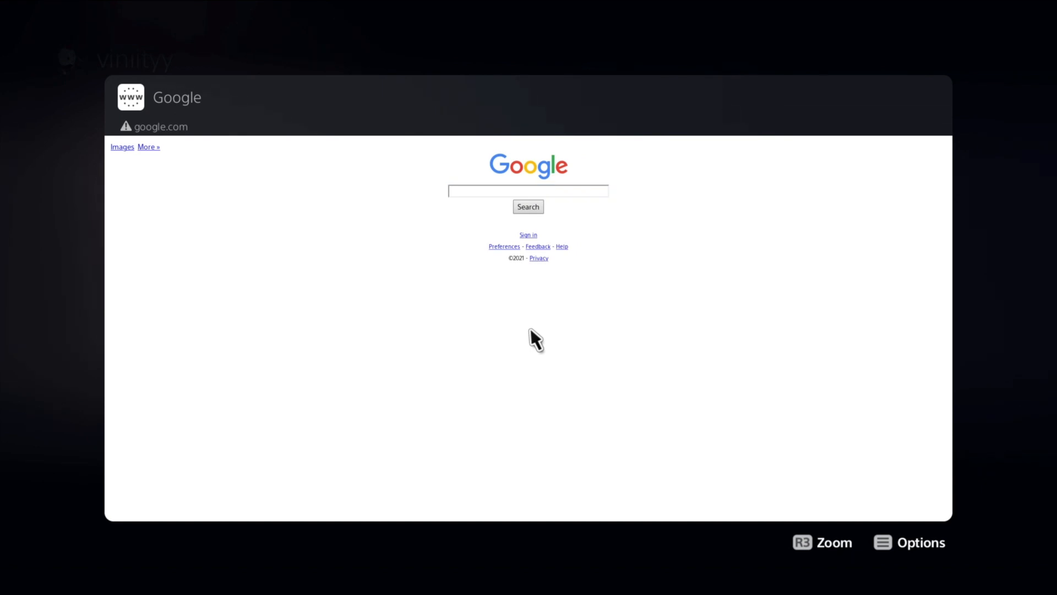
{"action": "mouse_move", "coordinate": [546, 258]}
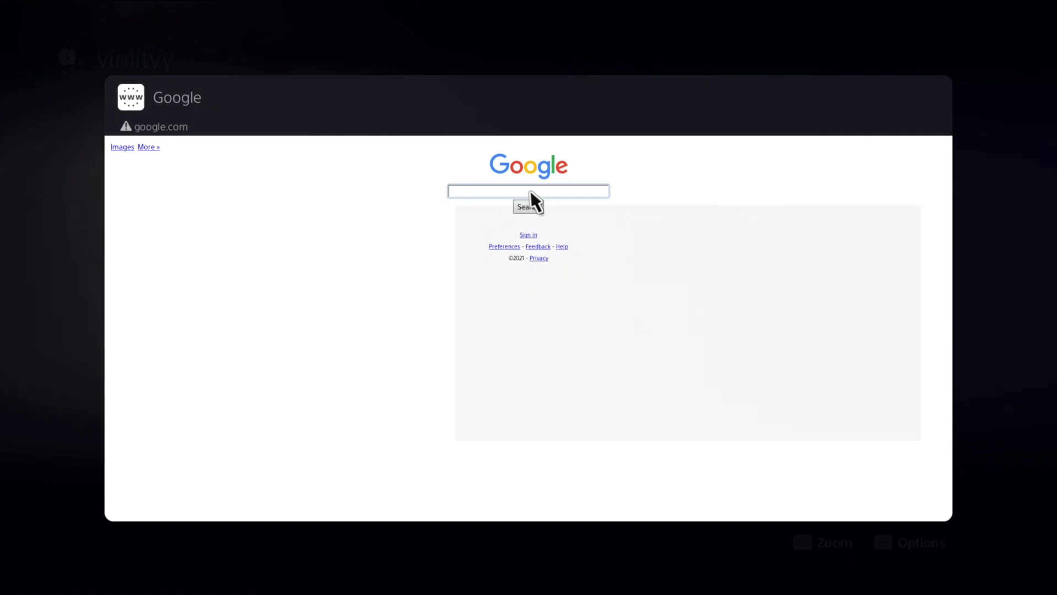
- Enter 'YouTube' into the Google search box and bring up the control center
{"action": "left_click", "coordinate": [527, 190]}
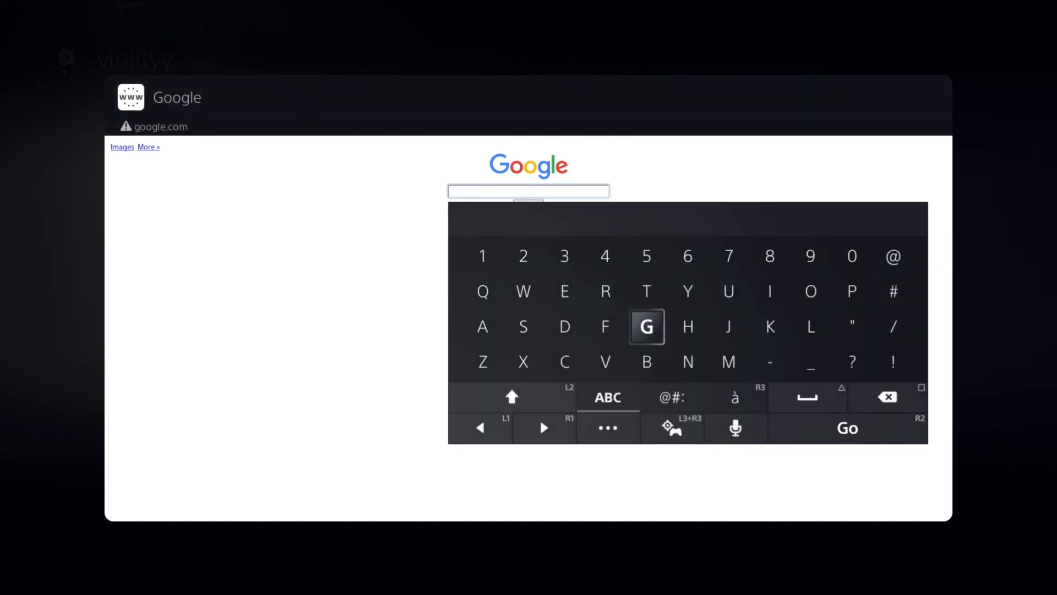
{"action": "left_click", "coordinate": [688, 291]}
{"action": "type", "text": "YouTube"}
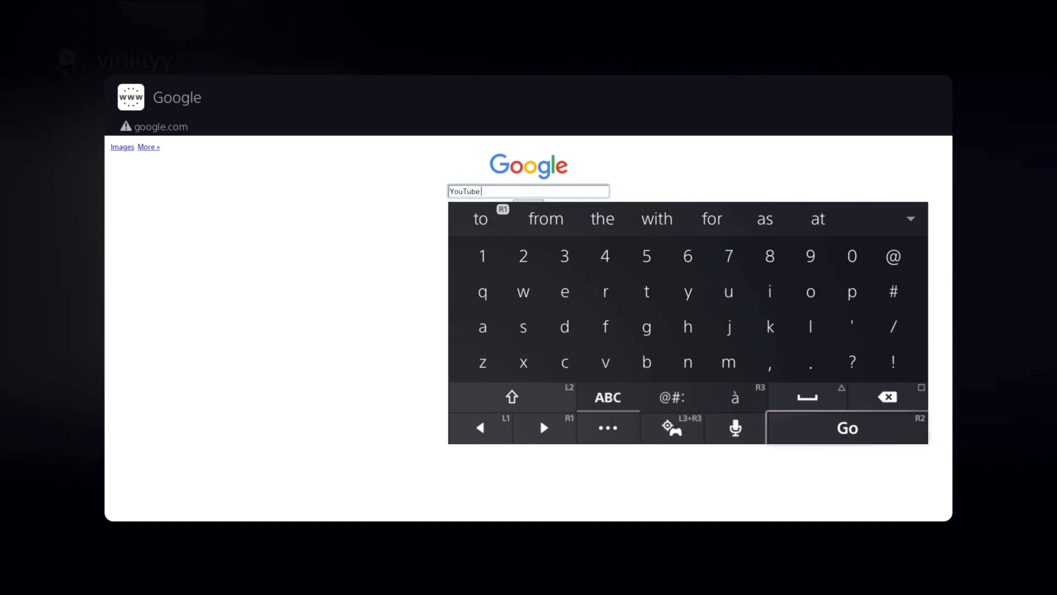
{"action": "left_click", "coordinate": [847, 427]}
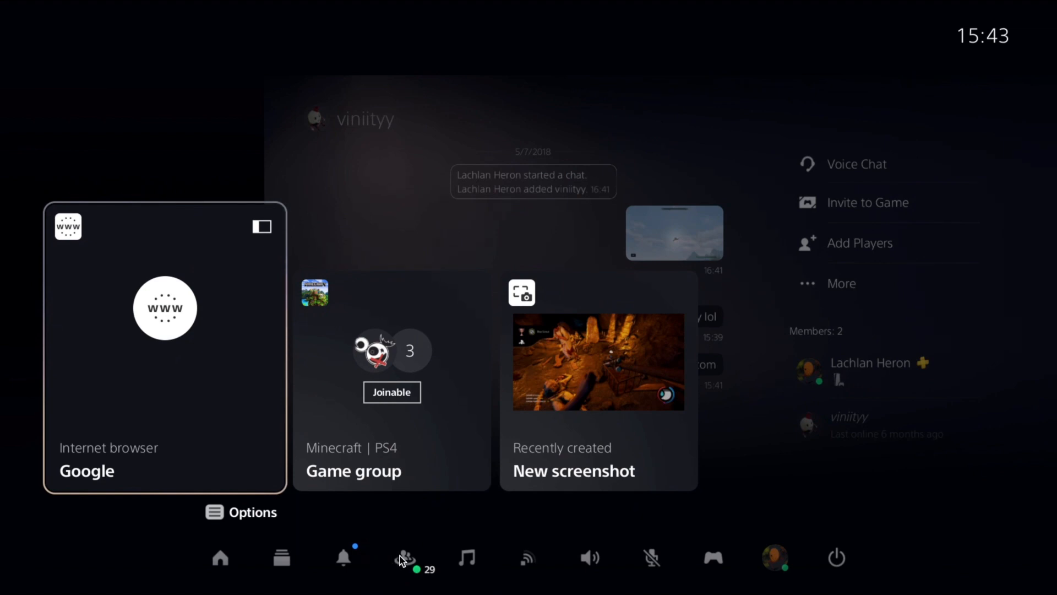
- Pin the Google browser to the side and show the Games home screen beside it
{"action": "left_click", "coordinate": [404, 557]}
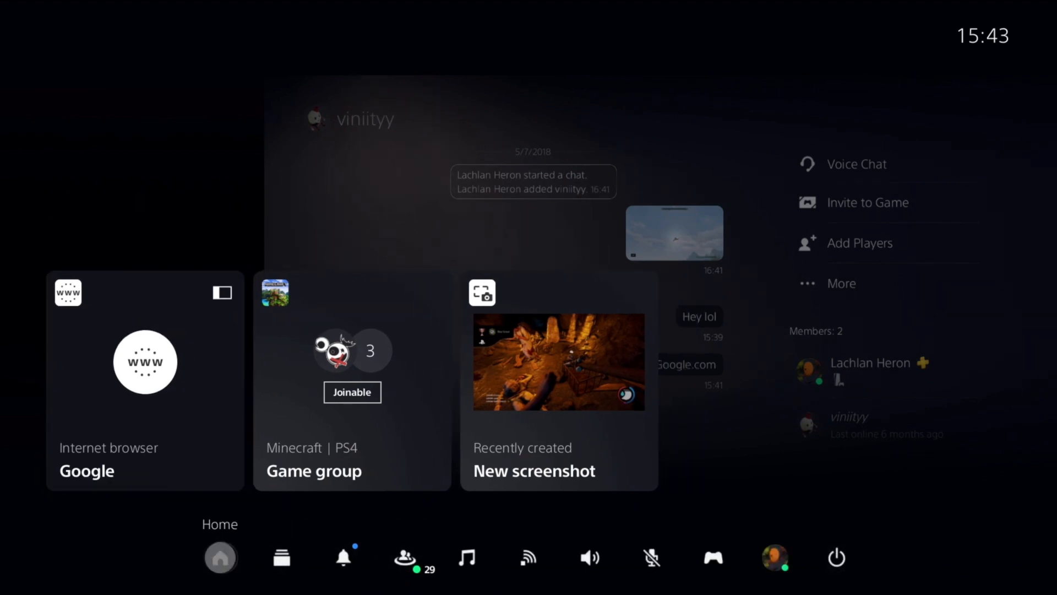
{"action": "left_click", "coordinate": [144, 379]}
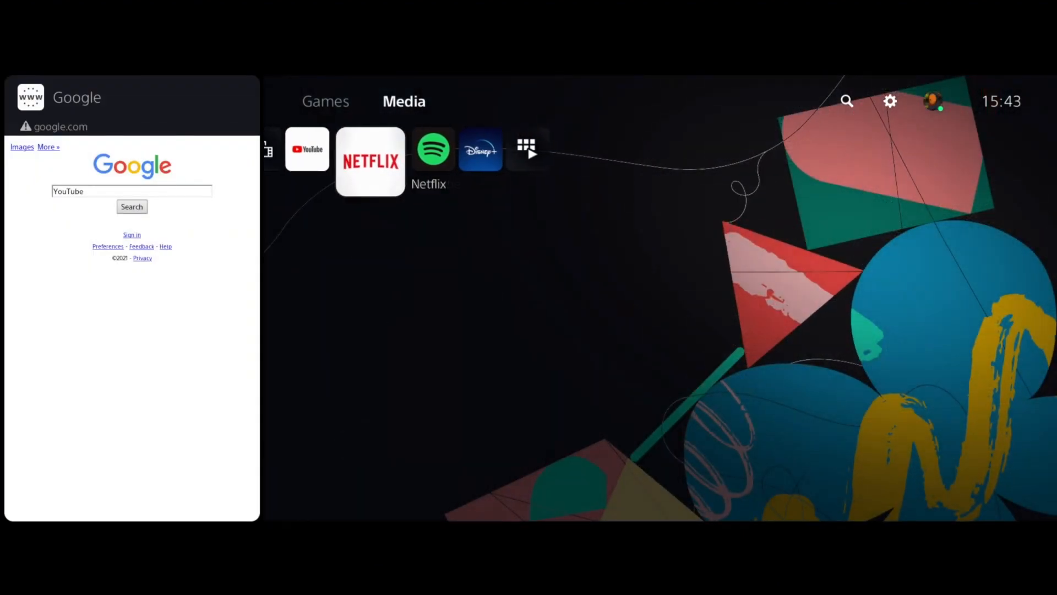
{"action": "left_click", "coordinate": [326, 101]}
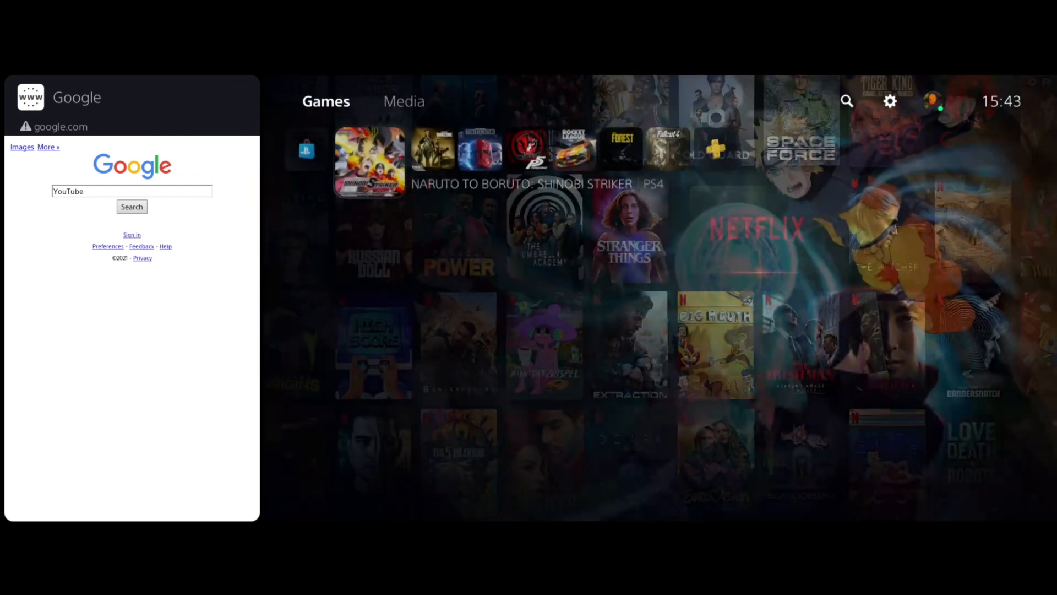